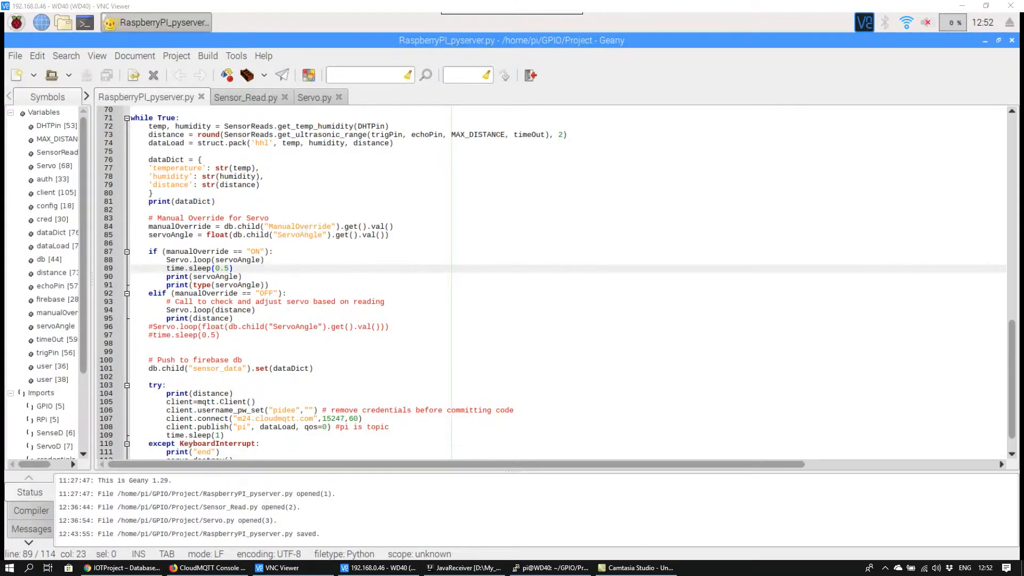
# Scroll through the currently open project code in Geany.
pyautogui.click(233, 269)
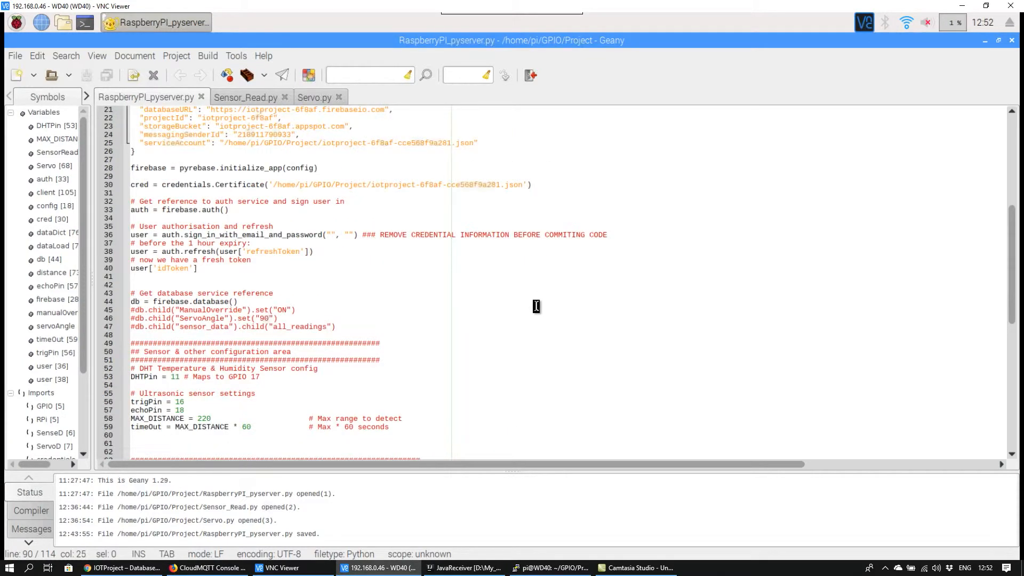
pyautogui.scroll(-3)
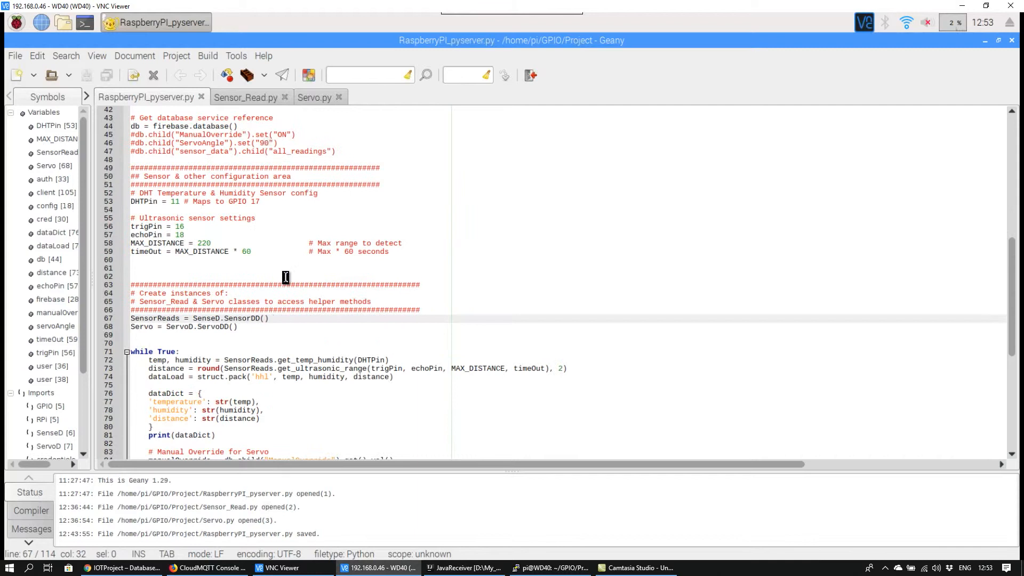
pyautogui.click(166, 326)
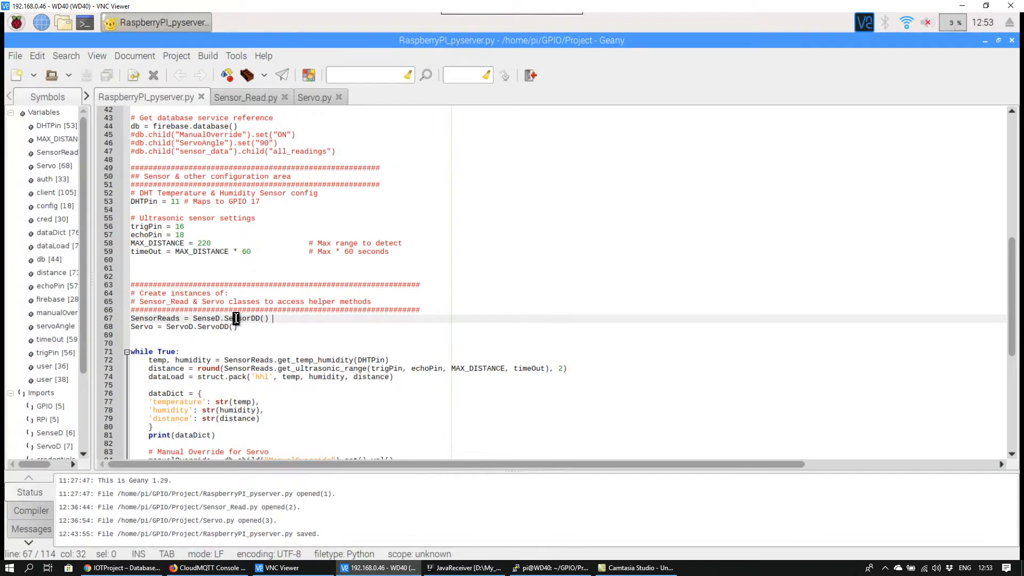
pyautogui.scroll(-3)
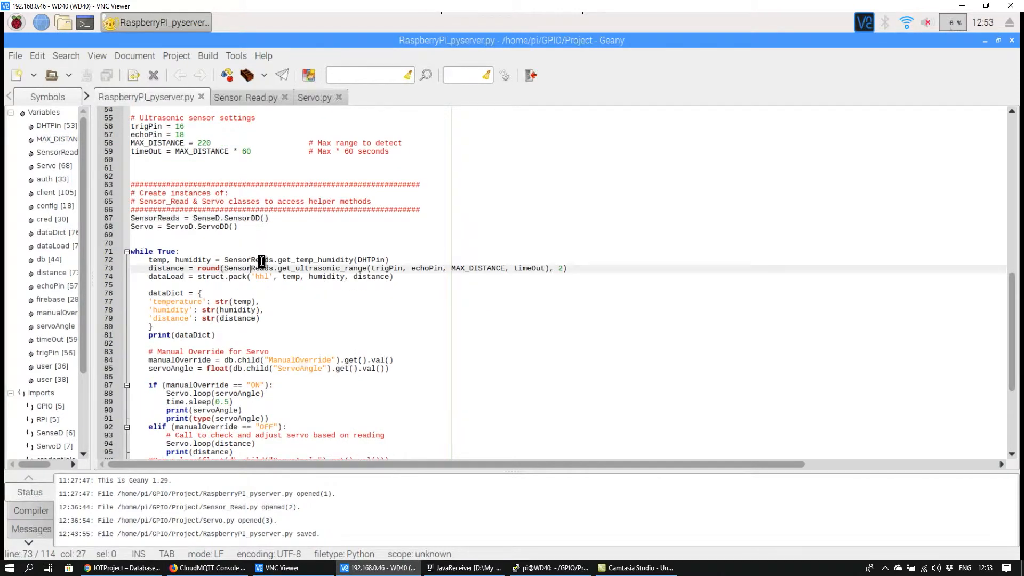
pyautogui.scroll(-3)
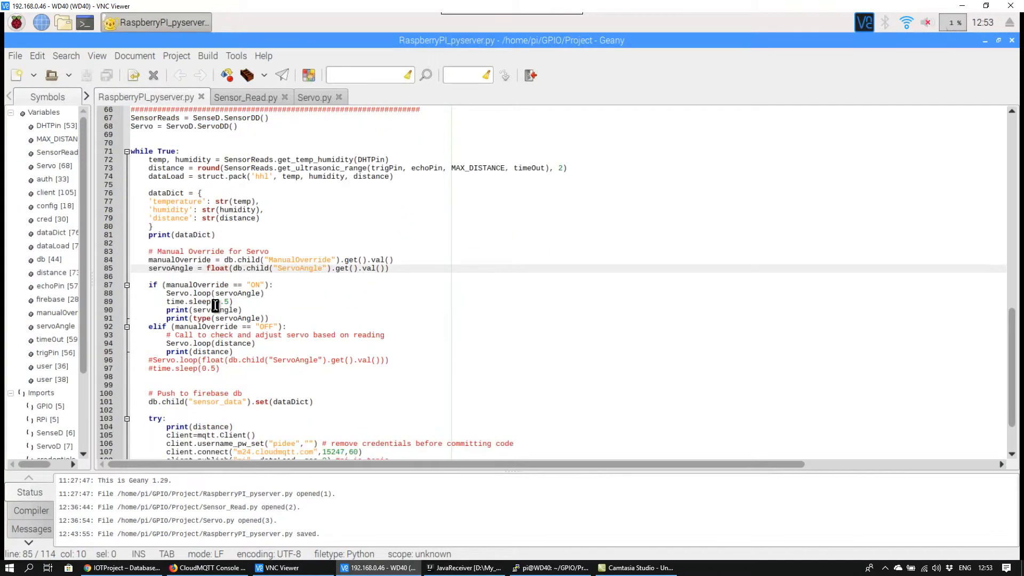
# Skim Sensor_Read.py's sensor class, then bring up Servo.py.
pyautogui.click(246, 96)
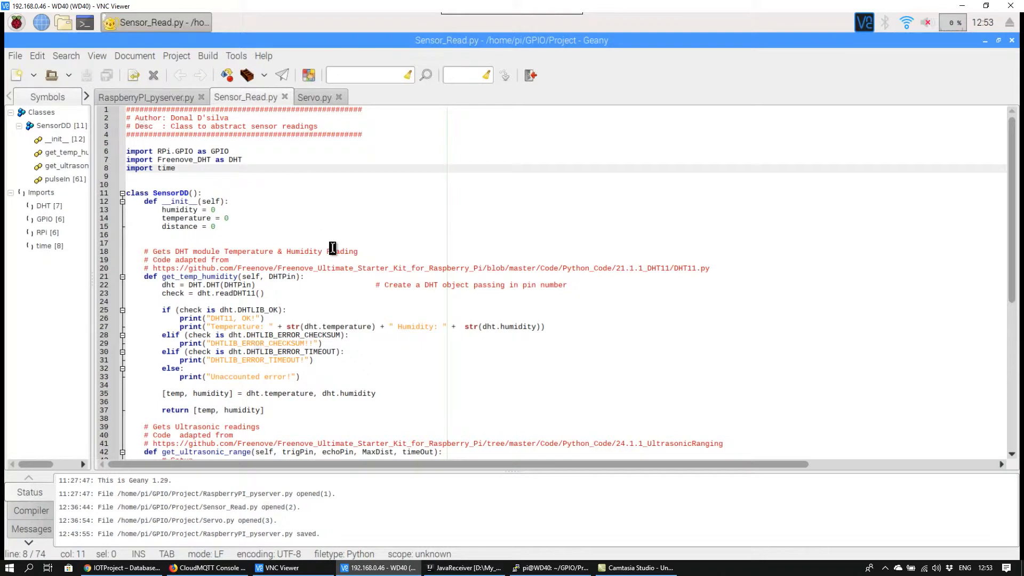
pyautogui.scroll(-3)
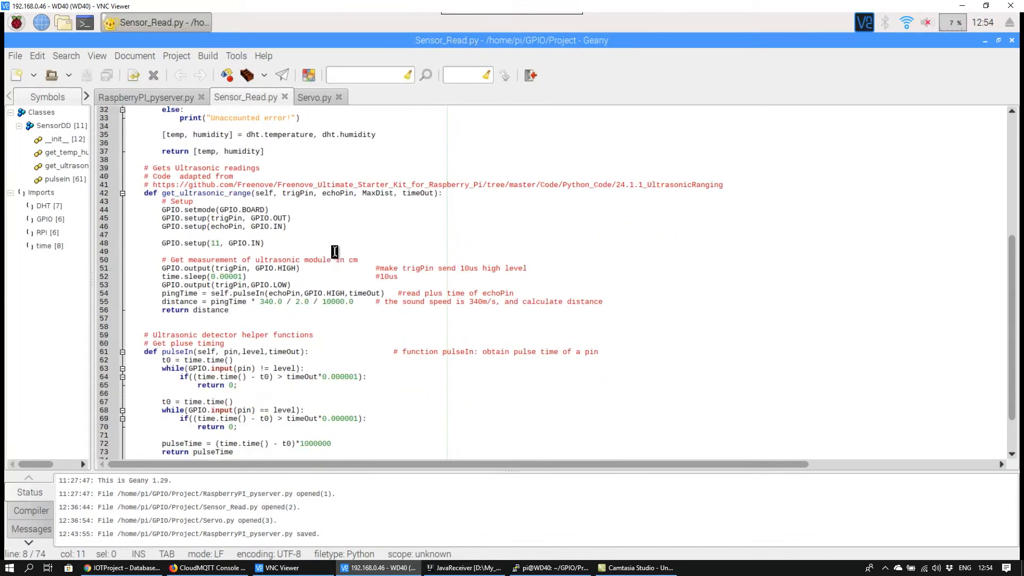
pyautogui.click(314, 97)
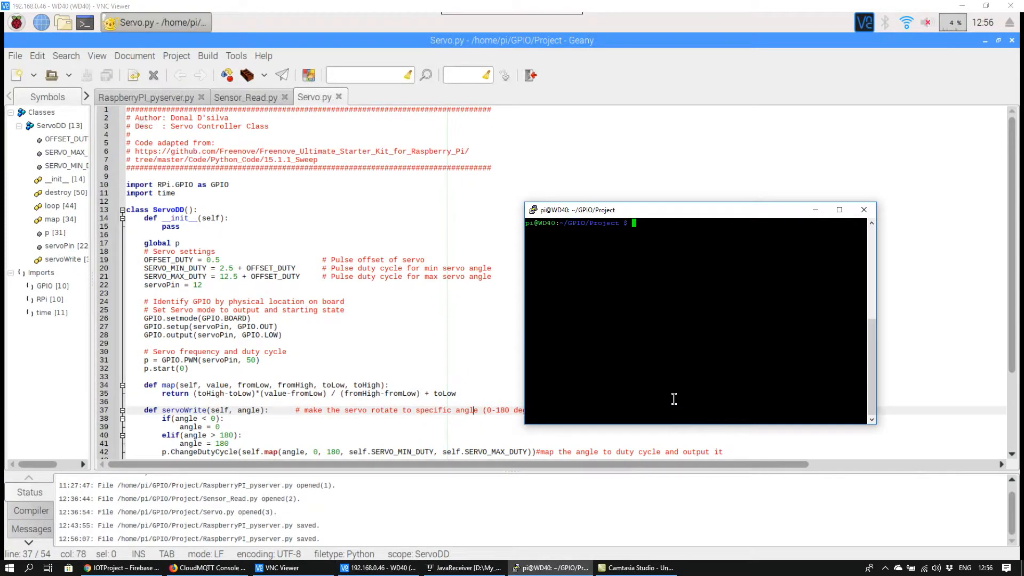
# Start the server script with 'python RaspberryPI_pyserver.py' in the terminal.
pyautogui.write('python RaspberryPI_pyserver.py')
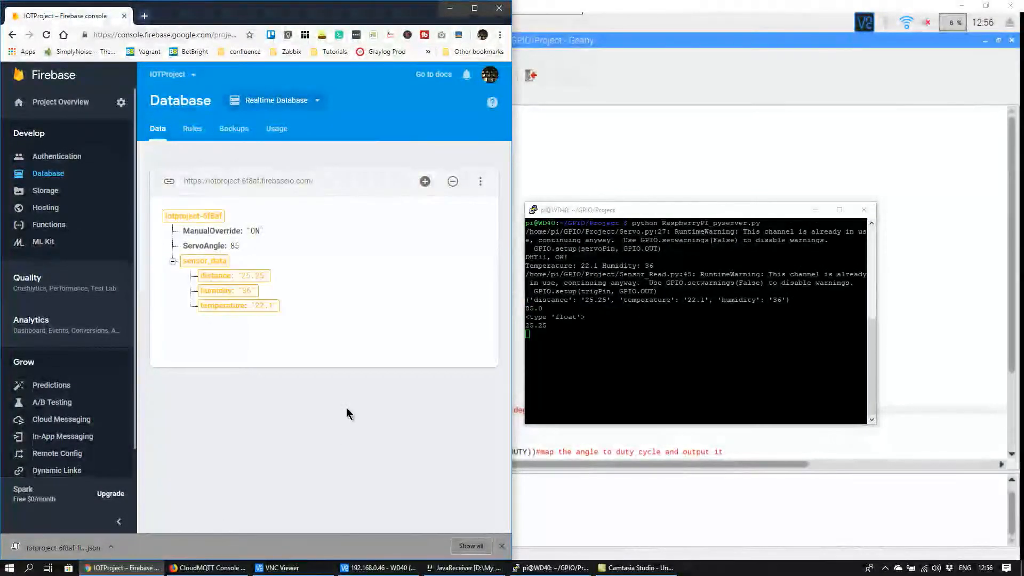
pyautogui.moveTo(210, 568)
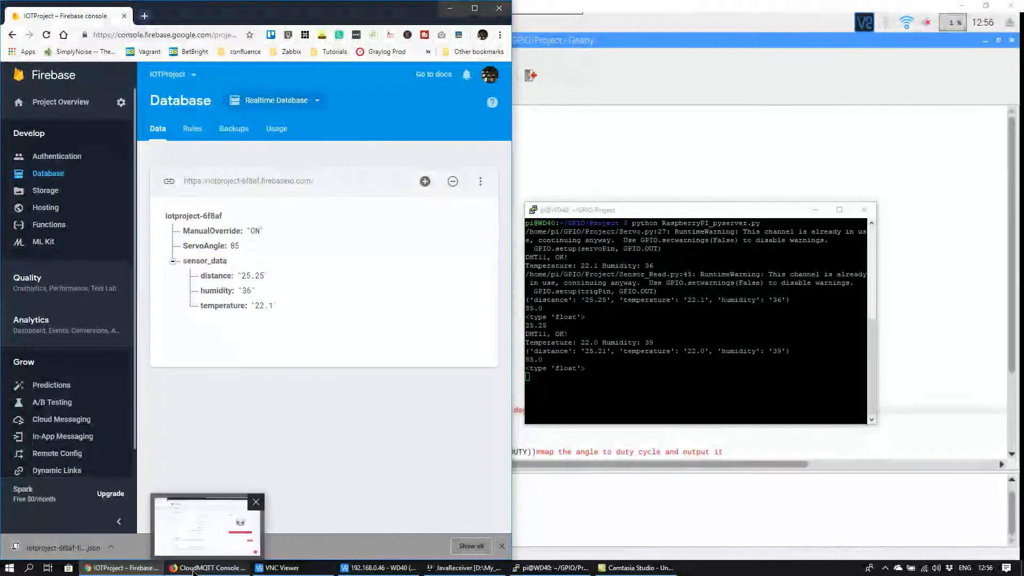
# Switch to CloudMQTT, open its WebSocket UI, and scroll down to the messages.
pyautogui.click(207, 567)
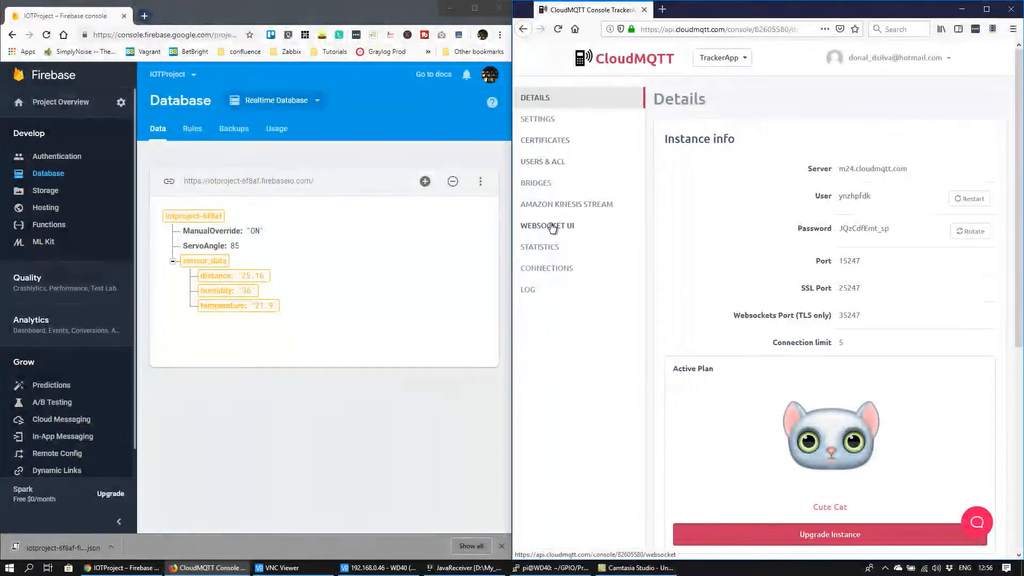
pyautogui.click(547, 225)
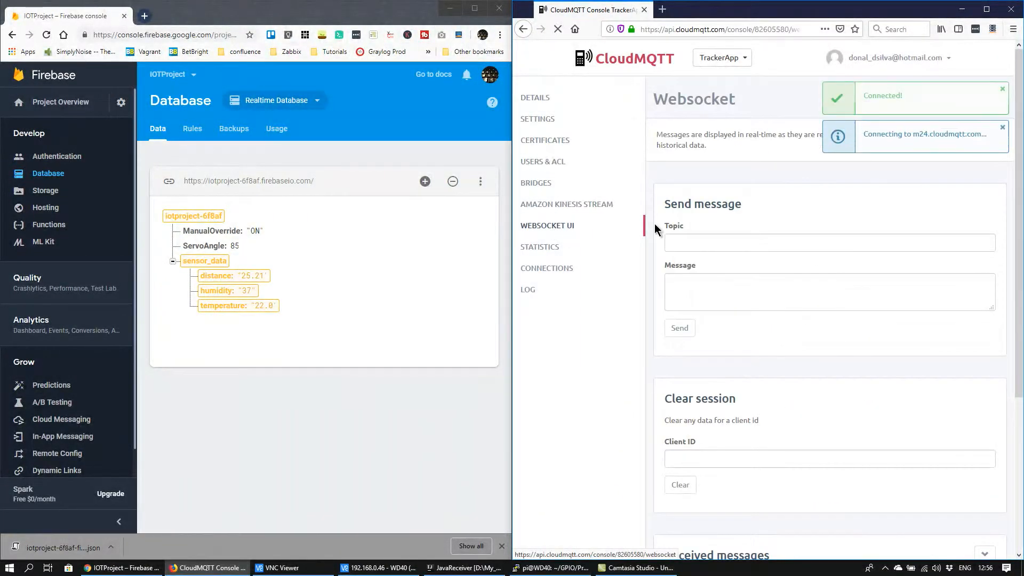
pyautogui.scroll(-3)
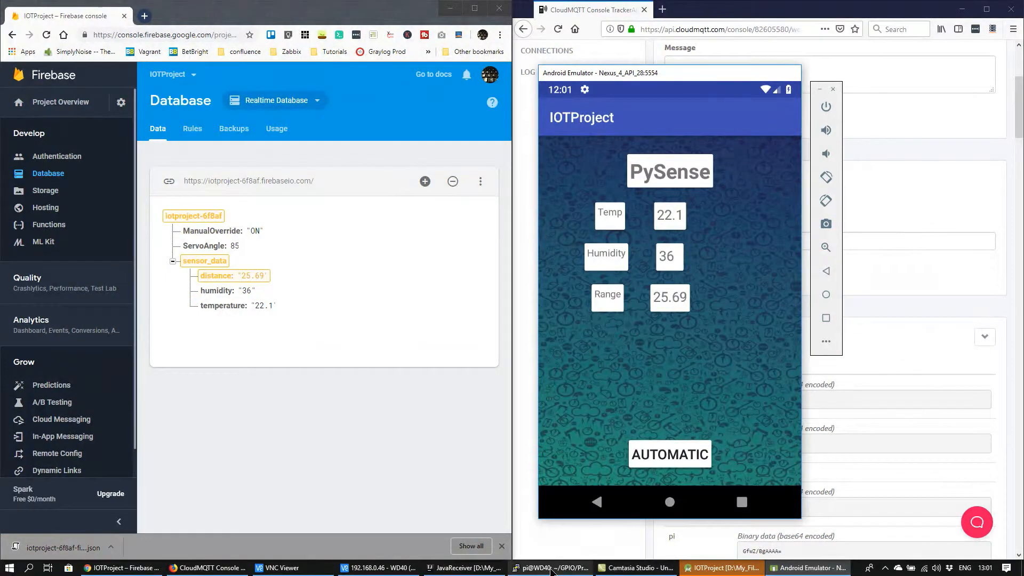
# Check the server's terminal output, then bring up the phone running IOTProject.
pyautogui.click(551, 568)
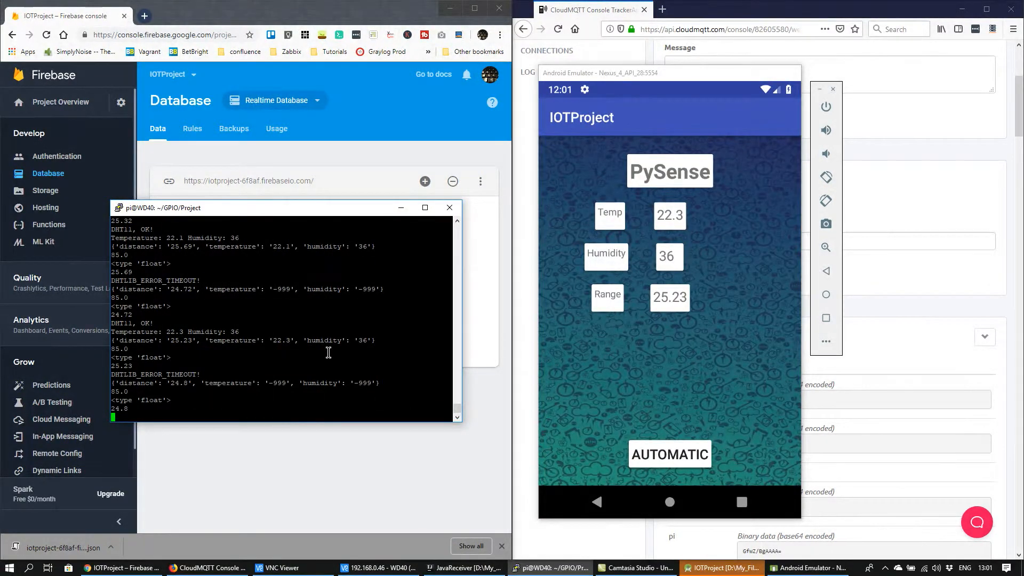
pyautogui.click(668, 455)
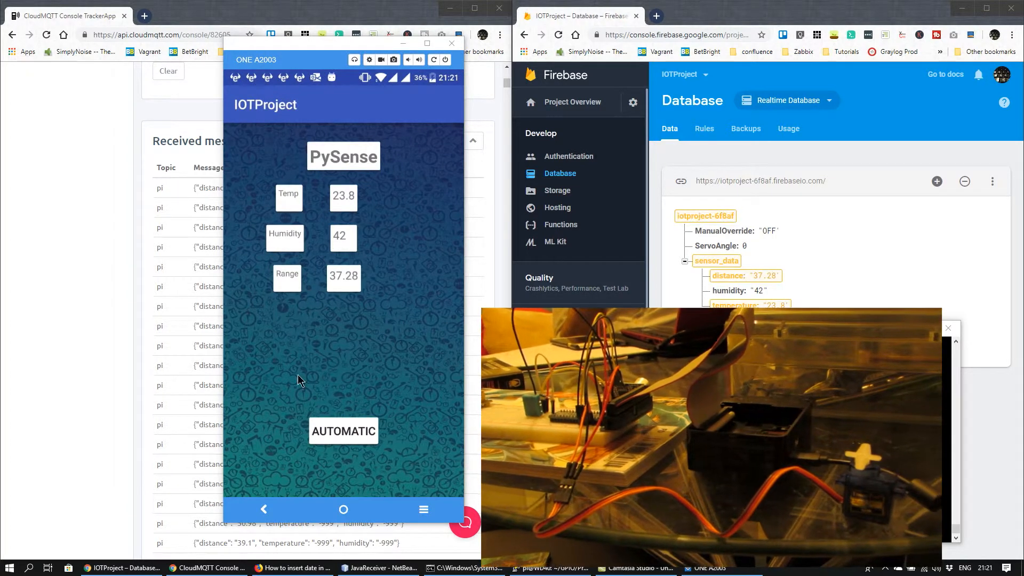
# Enable manual mode and raise the servo through 37, 88, 127 and 131 to 152.
pyautogui.click(343, 430)
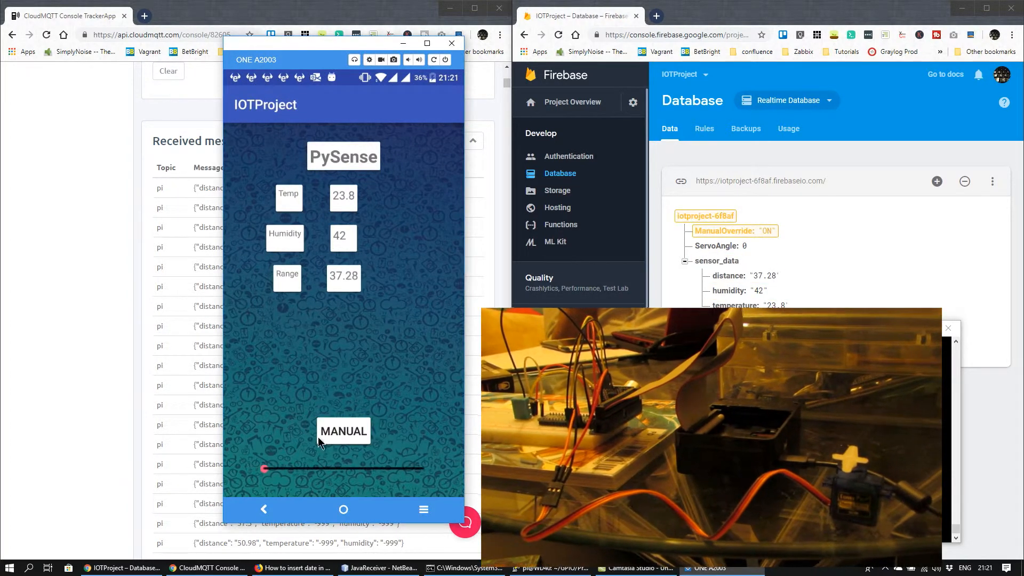
pyautogui.moveTo(265, 468); pyautogui.dragTo(294, 469)
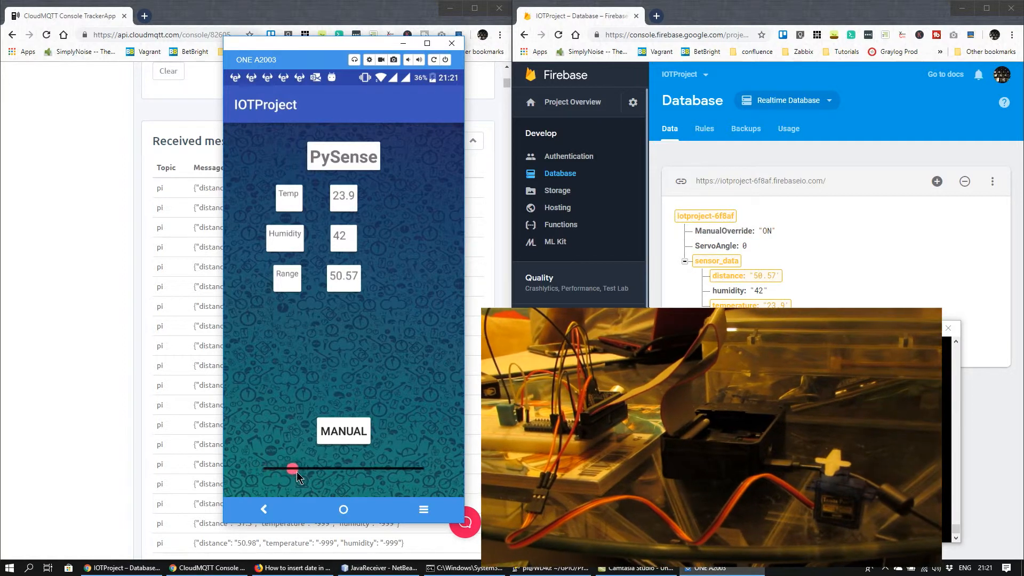
pyautogui.moveTo(293, 468); pyautogui.dragTo(297, 469)
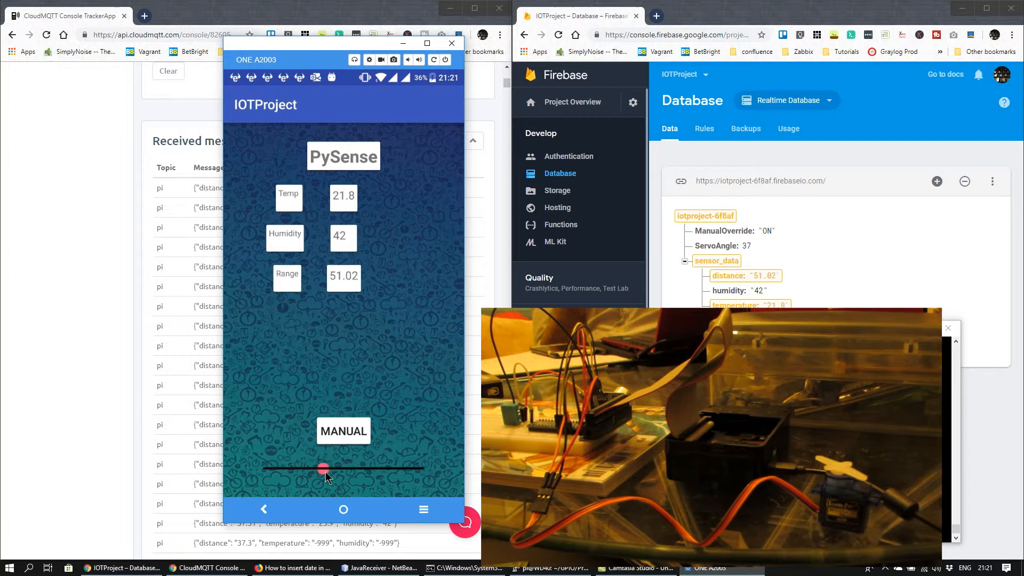
pyautogui.moveTo(321, 469); pyautogui.dragTo(340, 469)
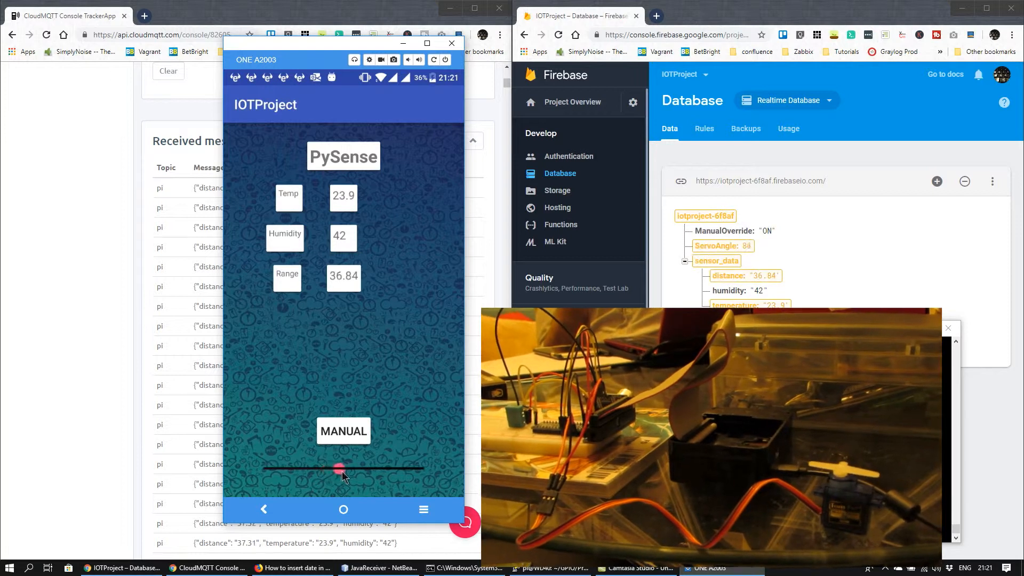
pyautogui.moveTo(338, 468); pyautogui.dragTo(377, 469)
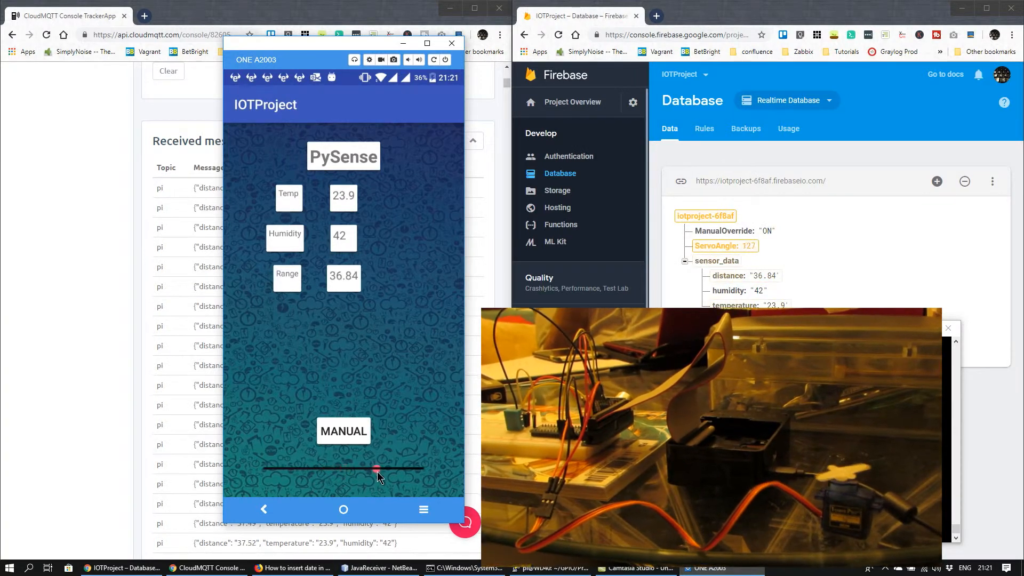
pyautogui.moveTo(377, 468); pyautogui.dragTo(422, 469)
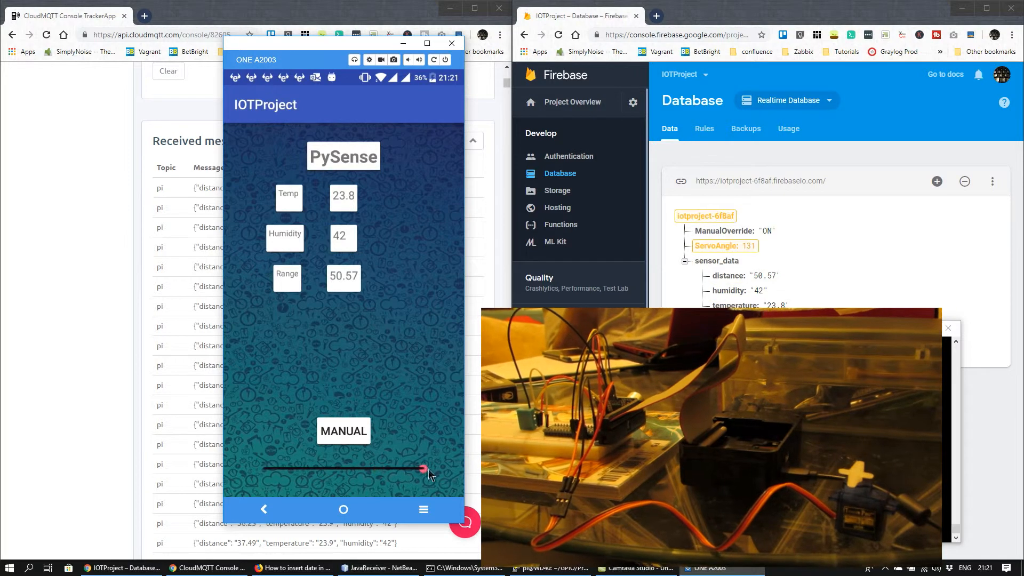
pyautogui.moveTo(423, 469); pyautogui.dragTo(397, 469)
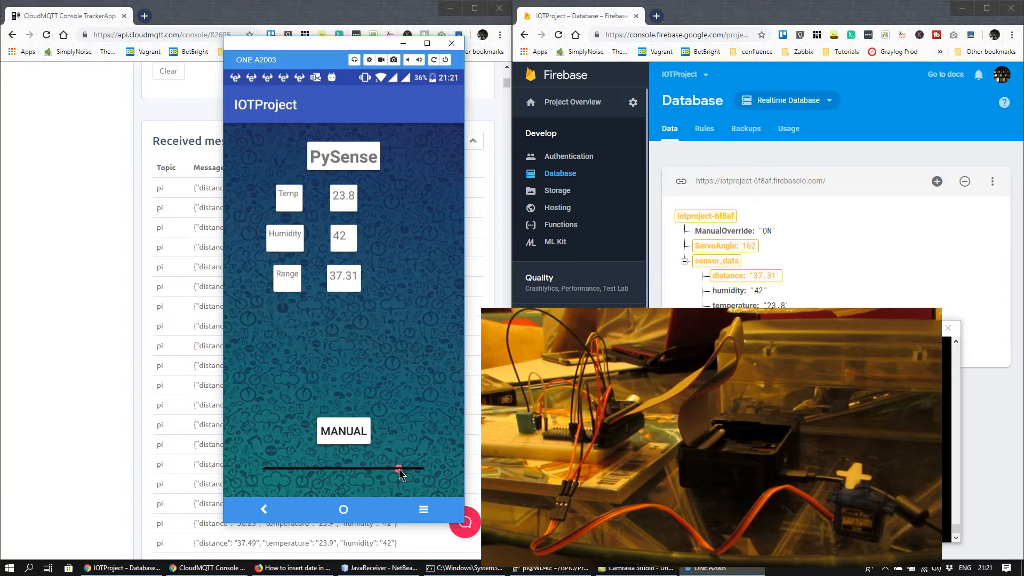
# Lower the servo back through 122, 101 and 82 to about 57.
pyautogui.moveTo(399, 469); pyautogui.dragTo(372, 468)
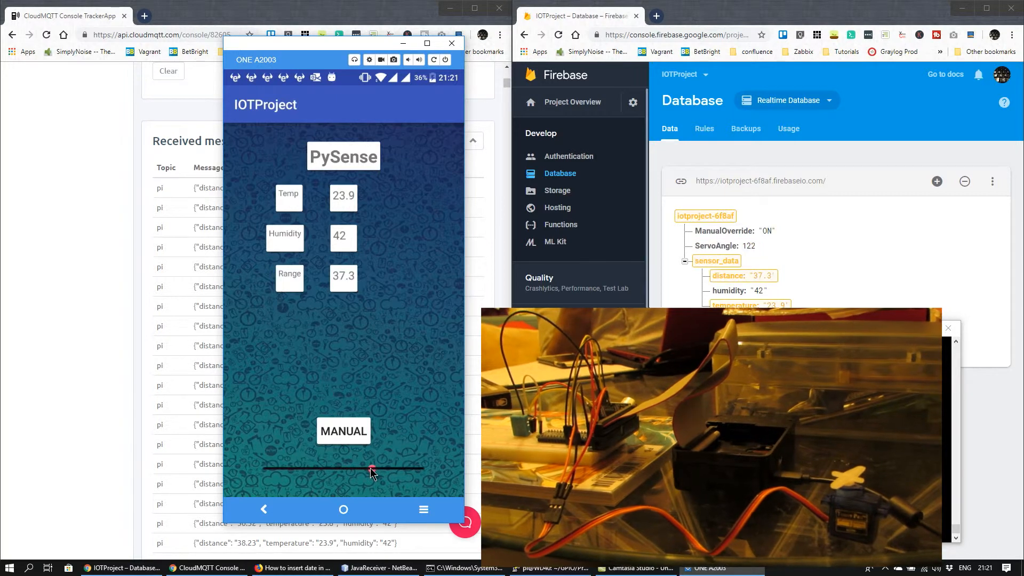
pyautogui.moveTo(371, 469); pyautogui.dragTo(352, 469)
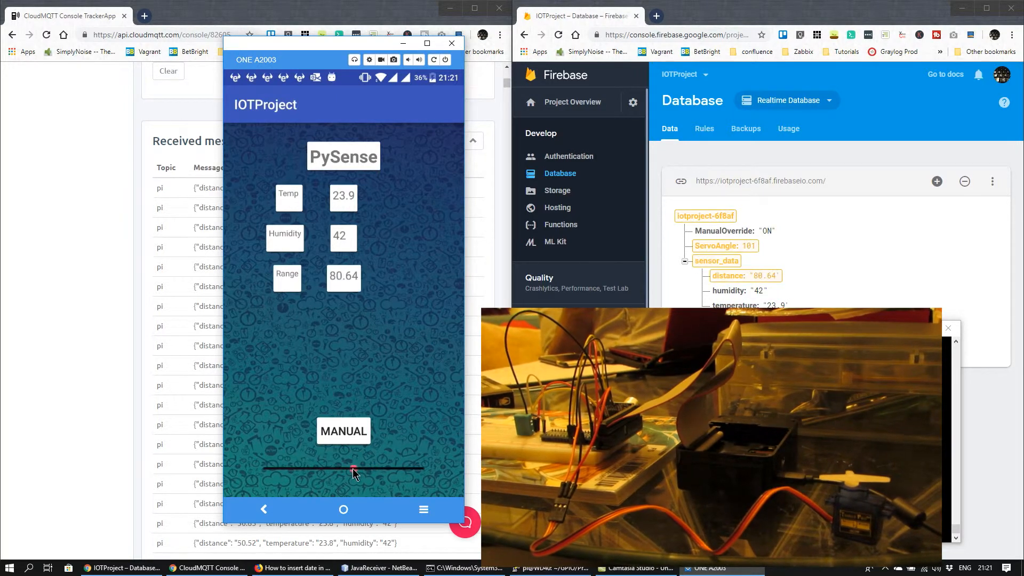
pyautogui.moveTo(352, 469); pyautogui.dragTo(336, 469)
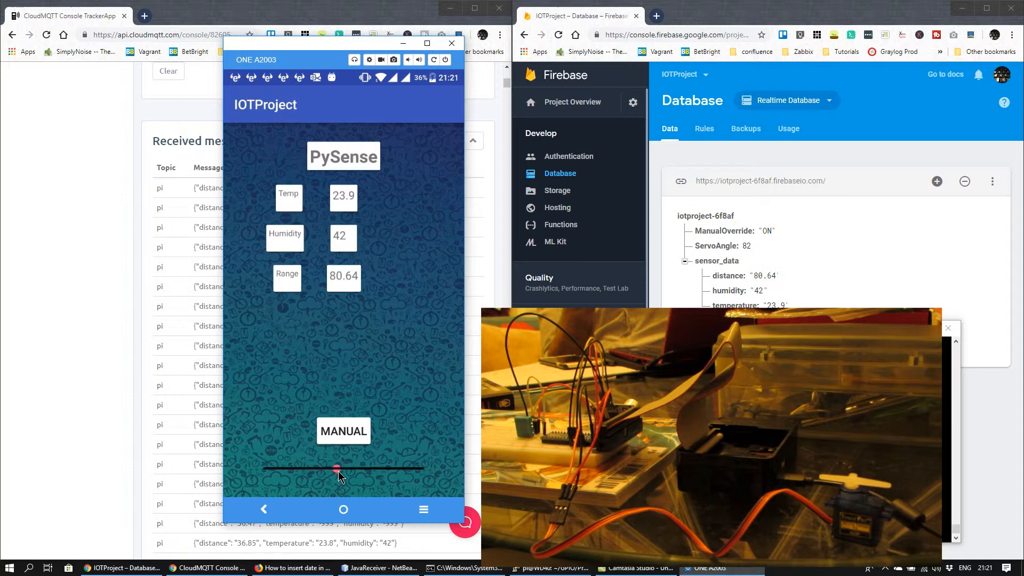
pyautogui.moveTo(337, 469); pyautogui.dragTo(273, 469)
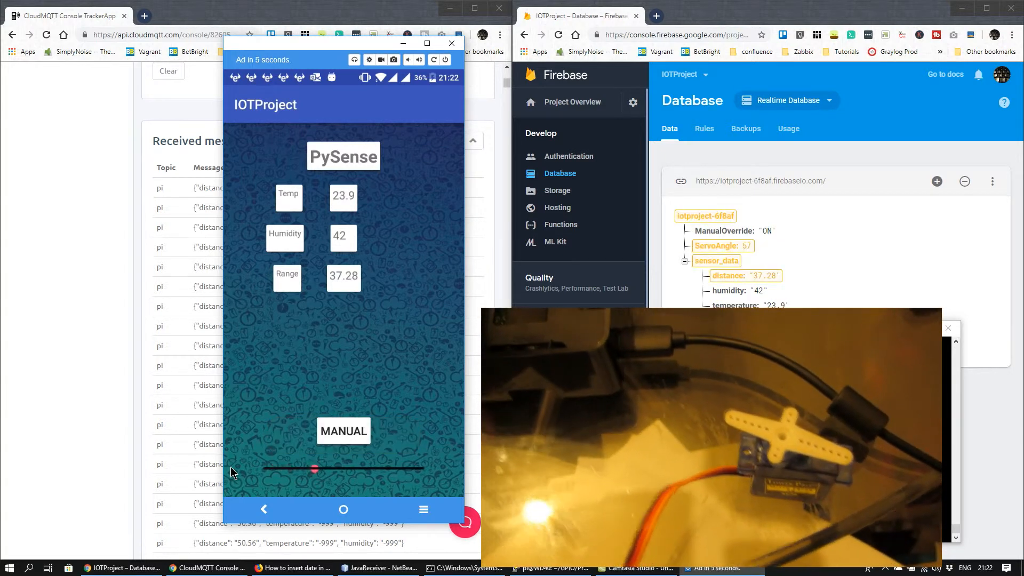
pyautogui.moveTo(314, 469); pyautogui.dragTo(358, 469)
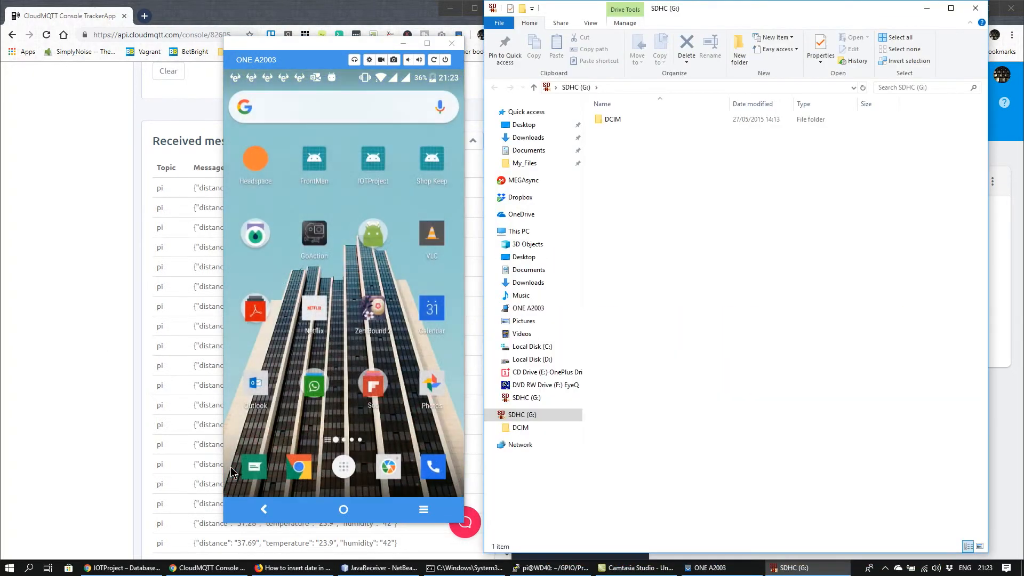
# Bring forward the JavaReceiver NetBeans window and the sqlite3 mqtt.db console.
pyautogui.click(380, 567)
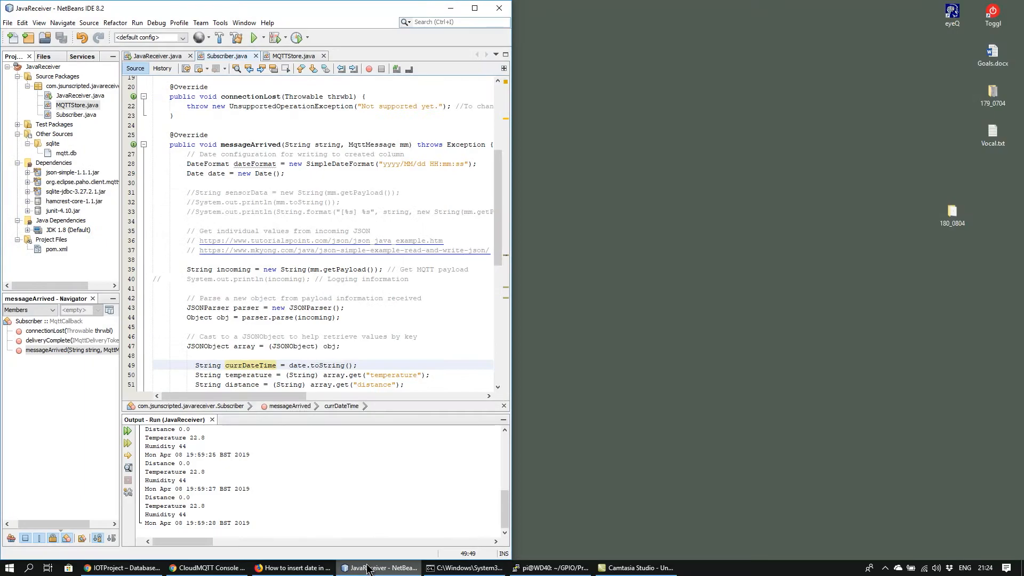
pyautogui.click(464, 568)
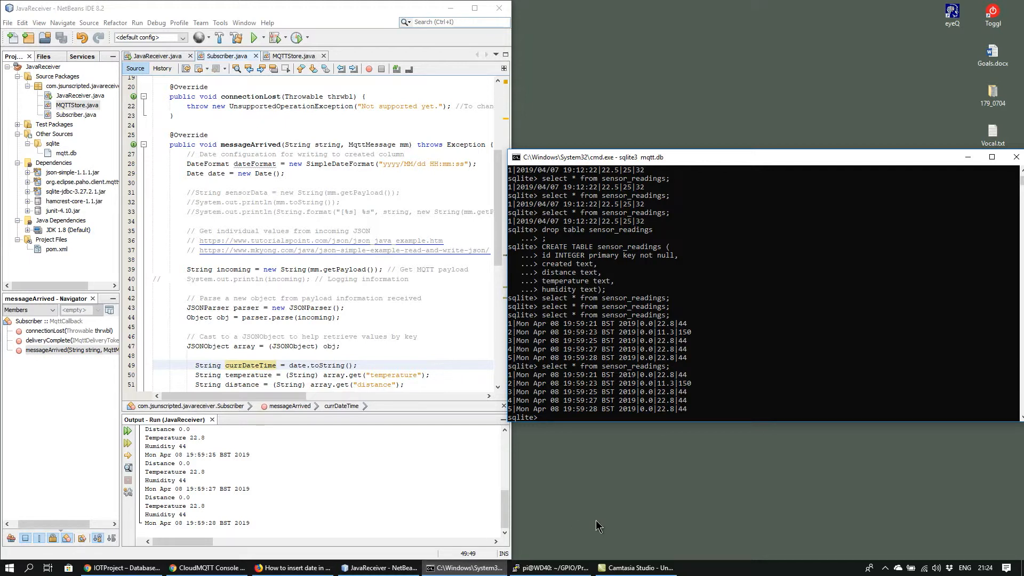
# Drop the sensor table and query sensor_readings in the sqlite3 shell.
pyautogui.write('drop table')
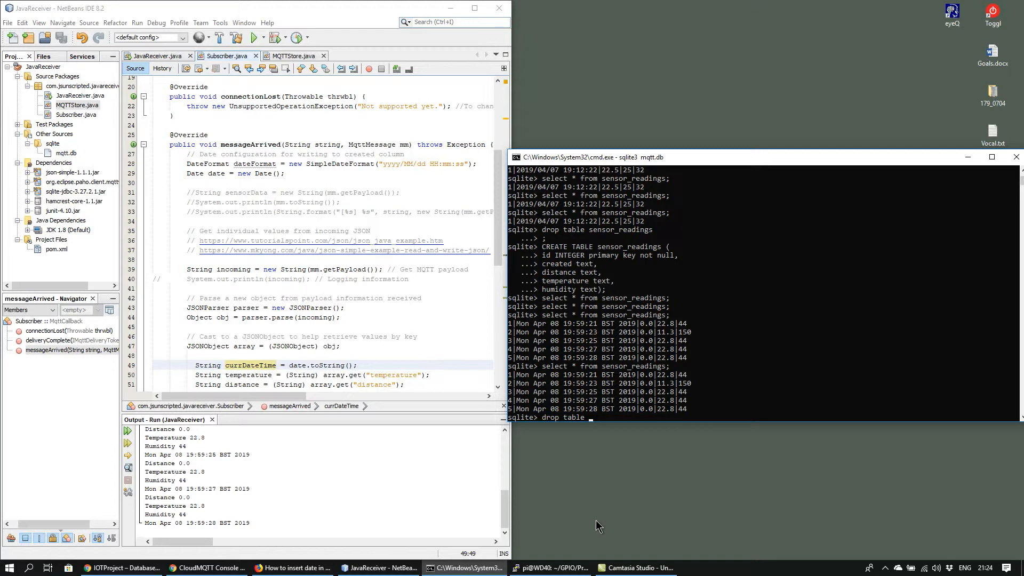
pyautogui.write('sensor')
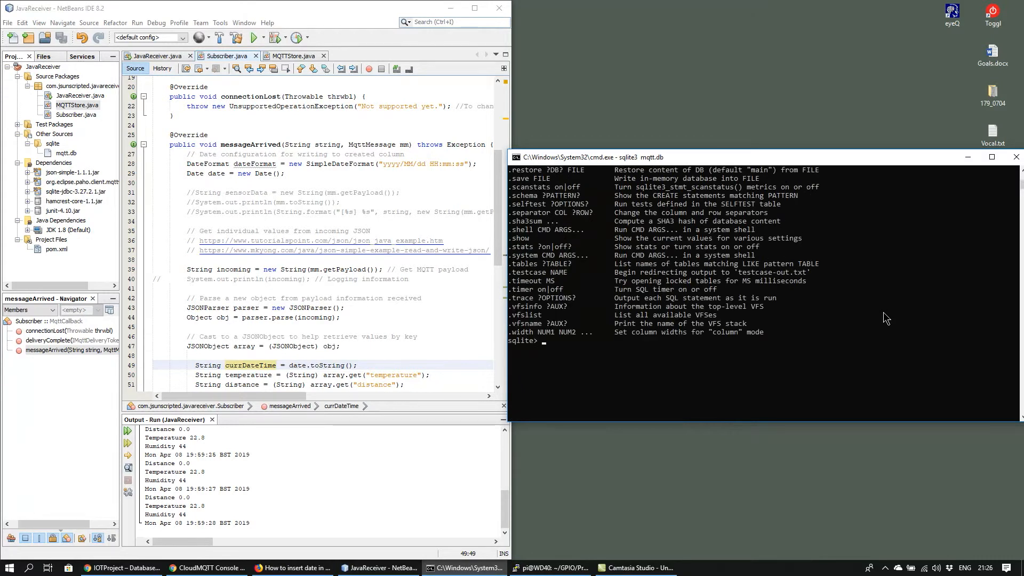
pyautogui.write('select * from sensor_readings;')
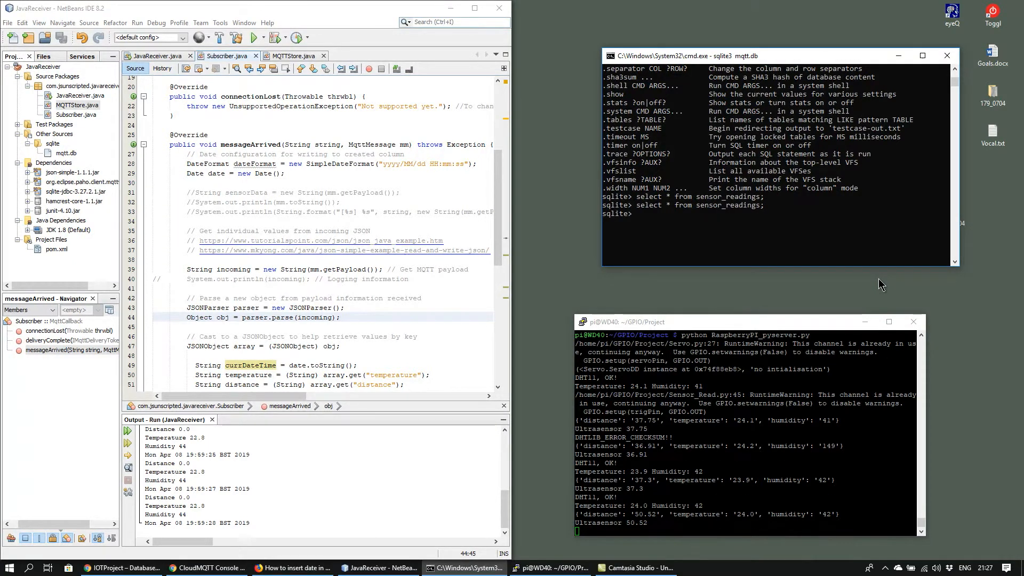
# Switch to the JavaReceiver project in NetBeans and run it.
pyautogui.click(253, 38)
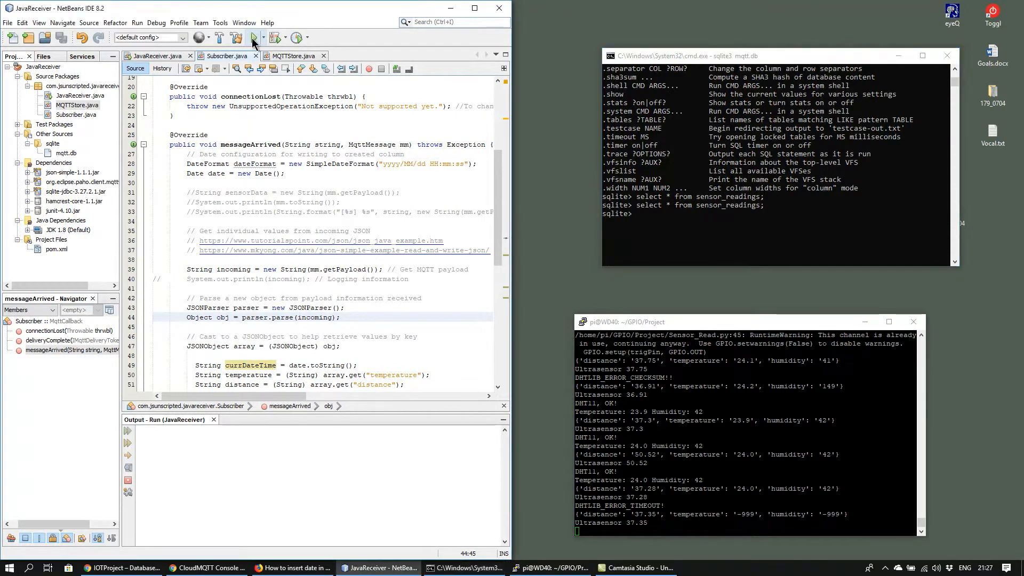
pyautogui.click(253, 37)
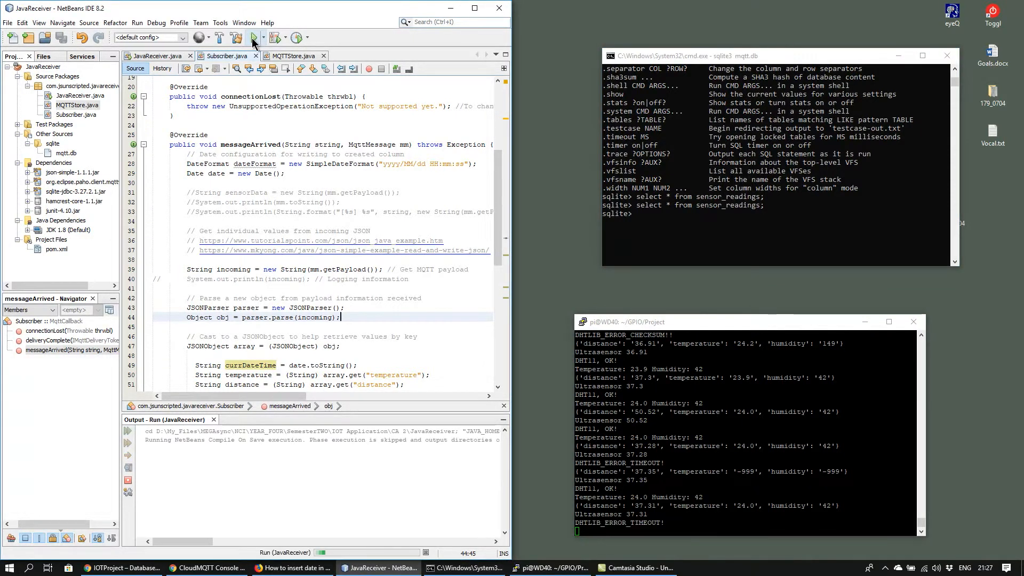
pyautogui.click(253, 37)
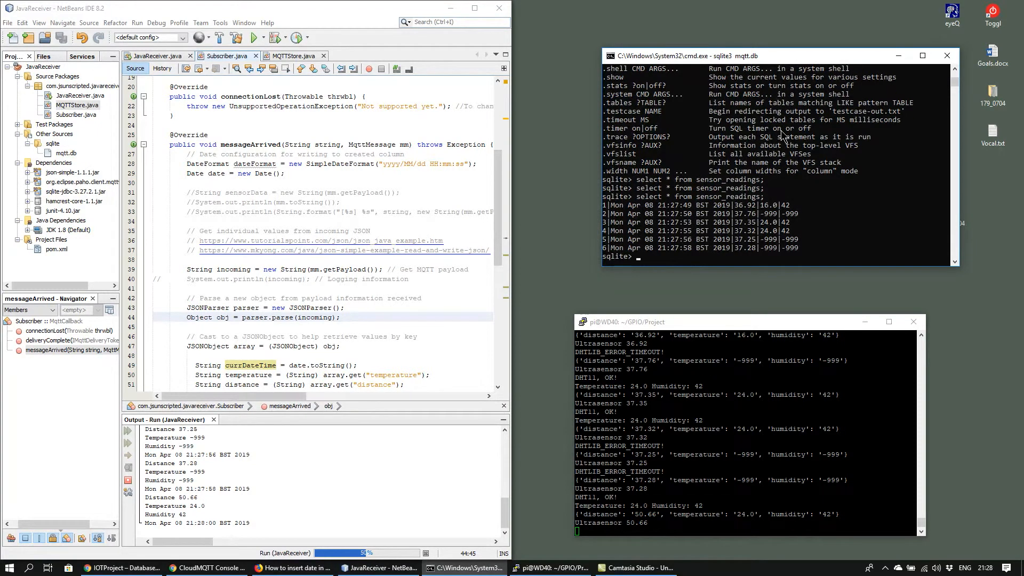
# Query sensor_readings (database locked), then stop and confirm cancelling the JavaReceiver task.
pyautogui.write('select * from sensor_readings;')
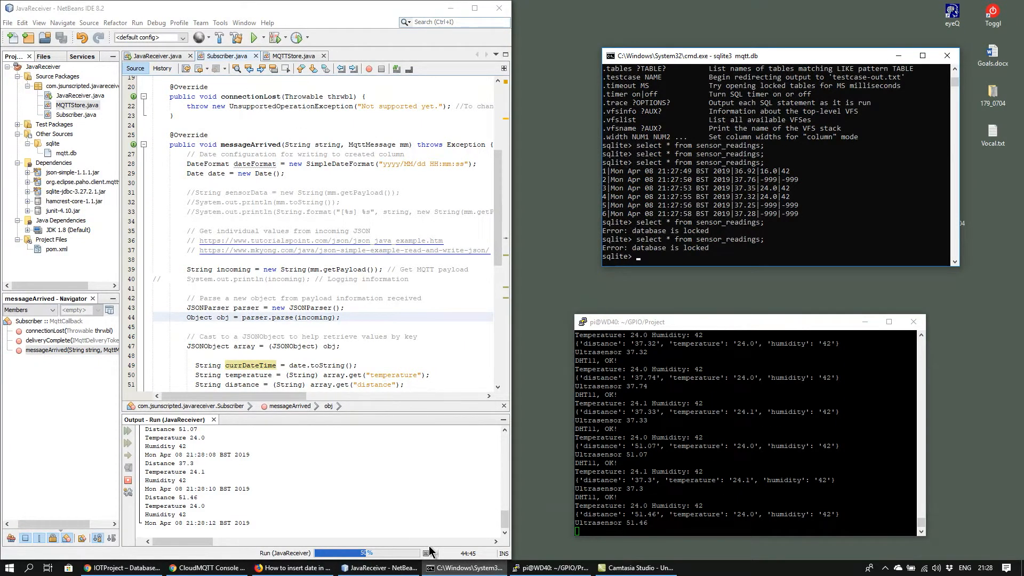
pyautogui.click(427, 534)
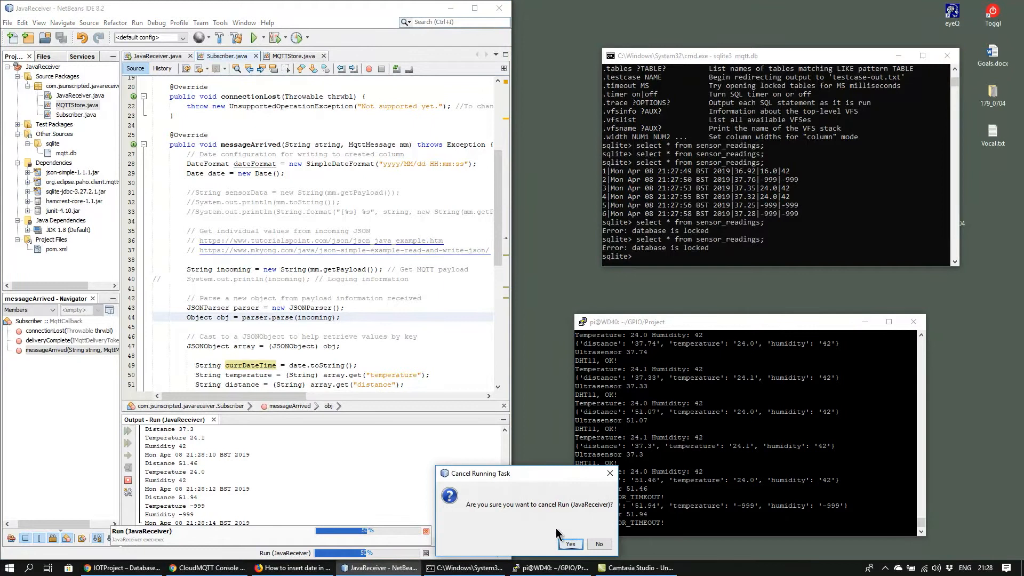
pyautogui.click(569, 545)
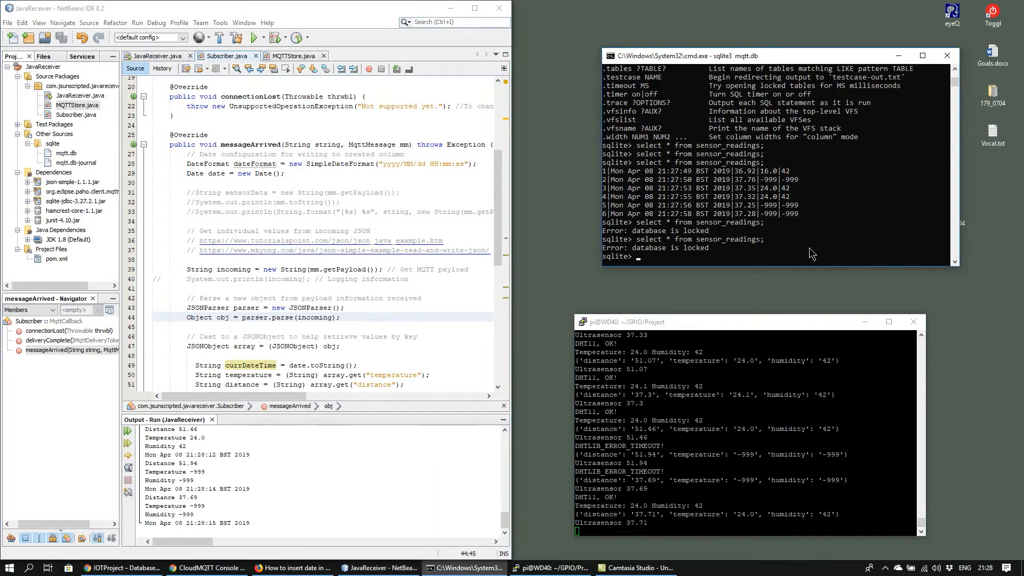